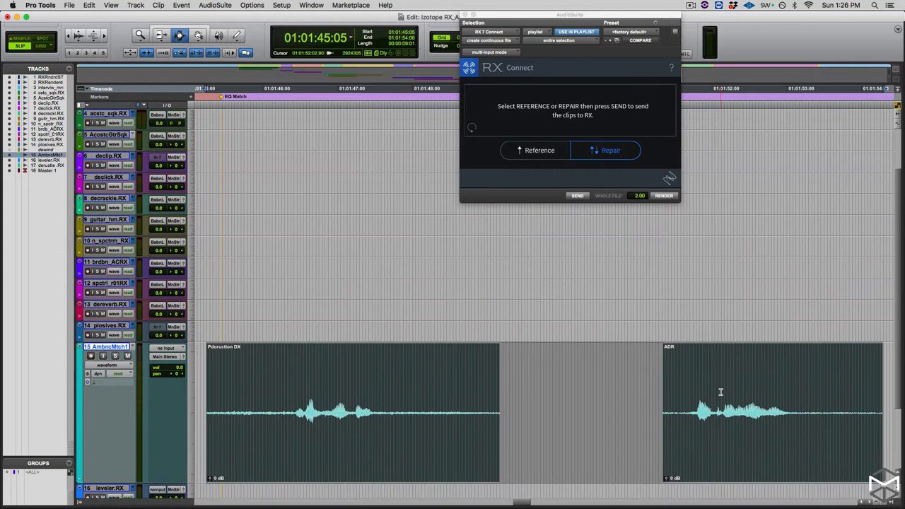
Scroll down the Pro Tools session toward the ADR clip on the AmbncMtch track
scroll(down, 3)
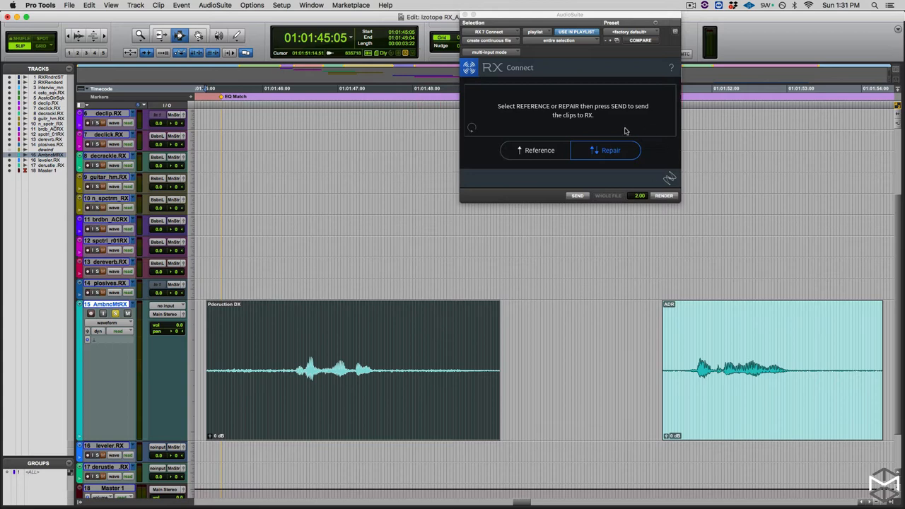
mouse_move(562, 188)
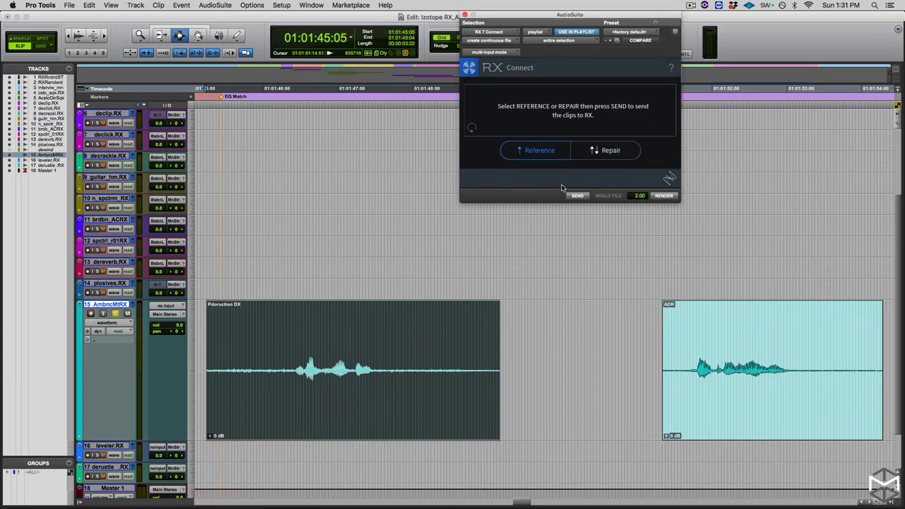
Send the ADR clip to RX 7 as reference, then the production dialogue clip for repair
click(576, 196)
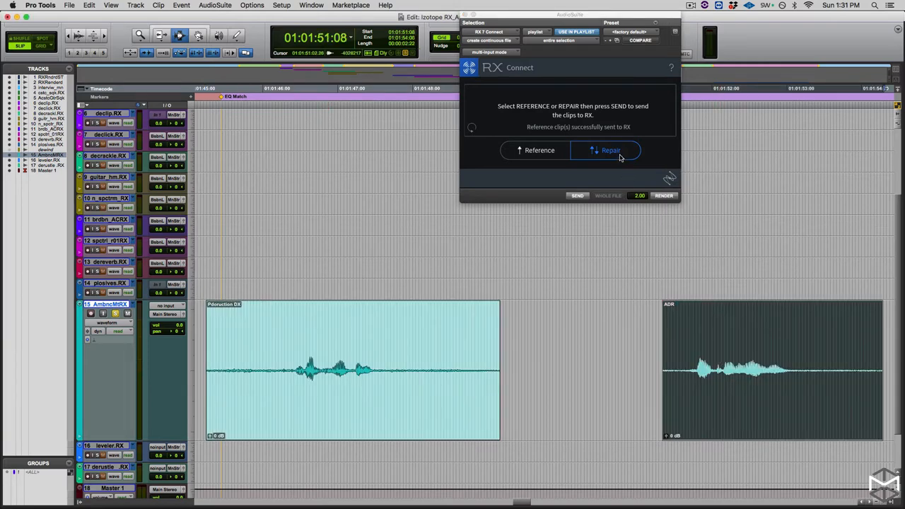
click(577, 196)
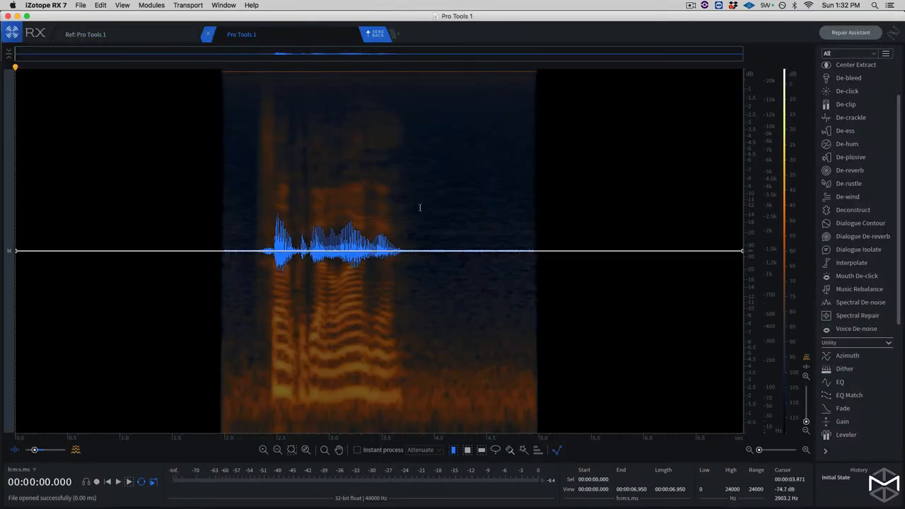
Switch RX 7 to the Ref: Pro Tools 1 reference recording tab
click(85, 34)
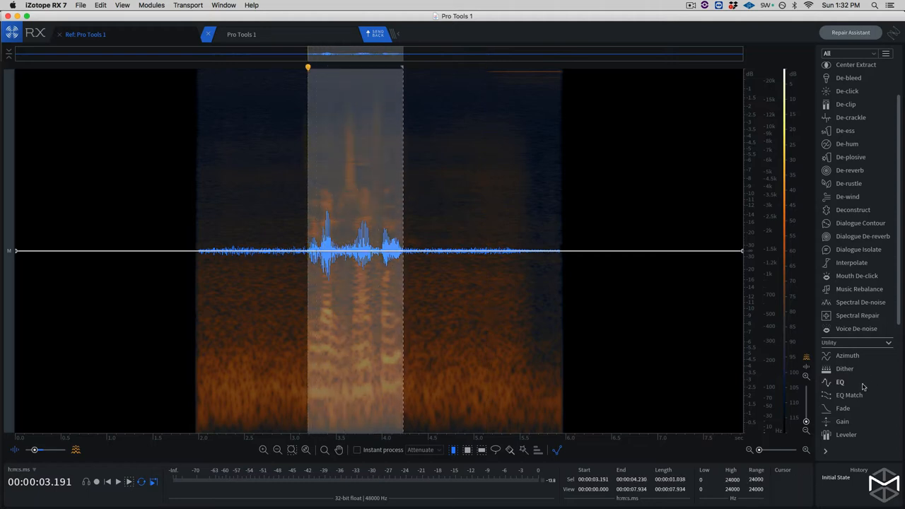
Learn the ADR reference tone in EQ Match and render it onto the production dialogue speech
click(848, 395)
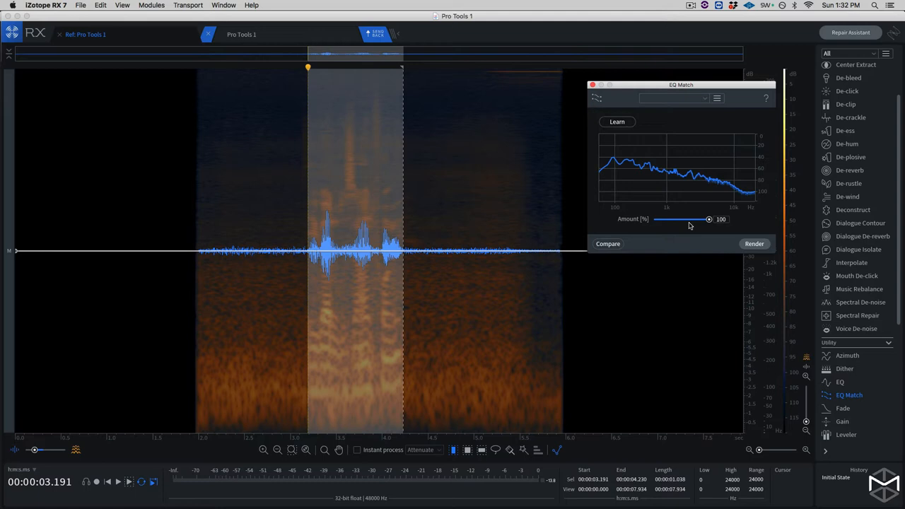
mouse_move(547, 208)
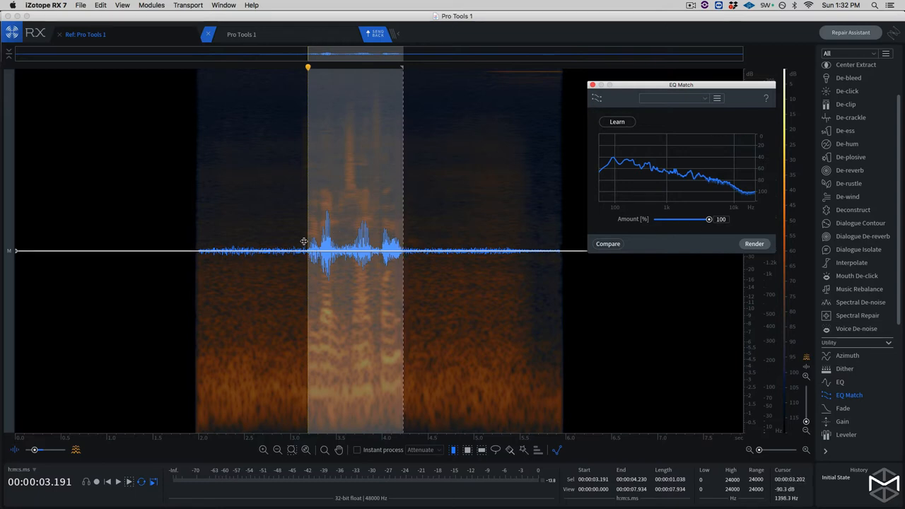
mouse_move(326, 260)
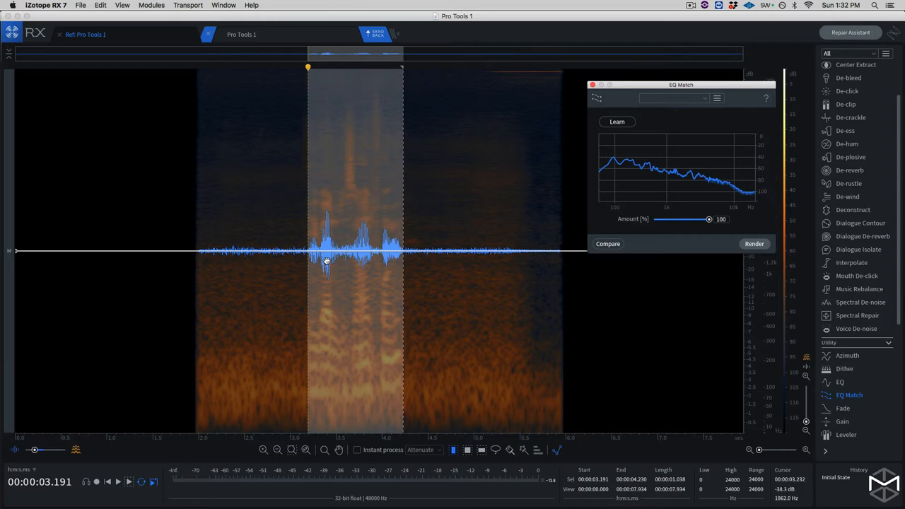
mouse_move(624, 122)
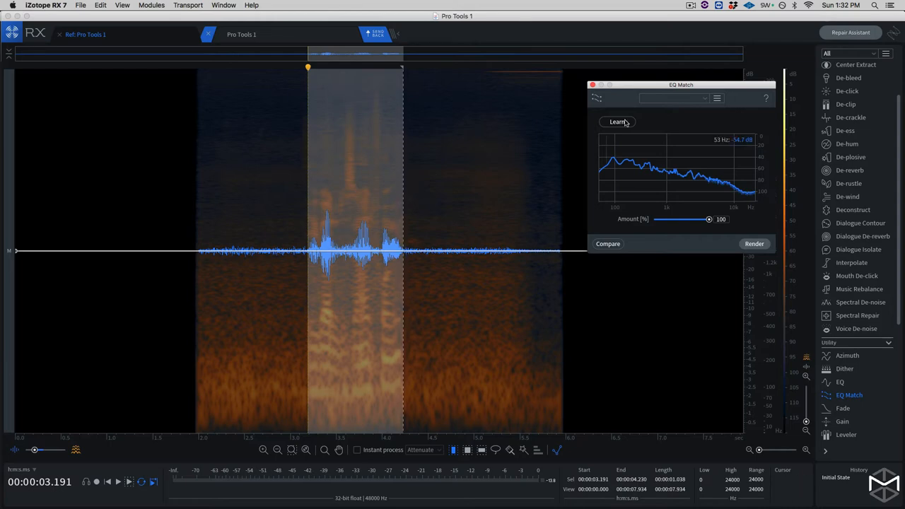
click(616, 121)
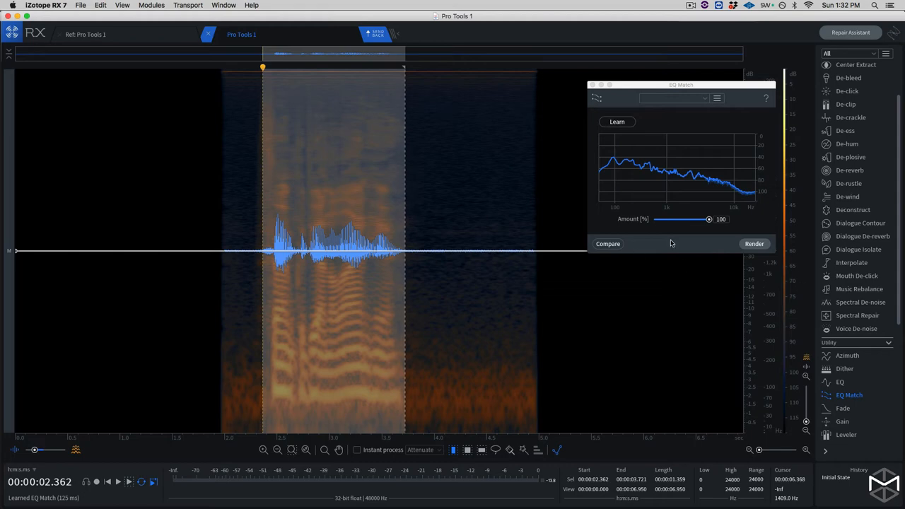
mouse_move(754, 244)
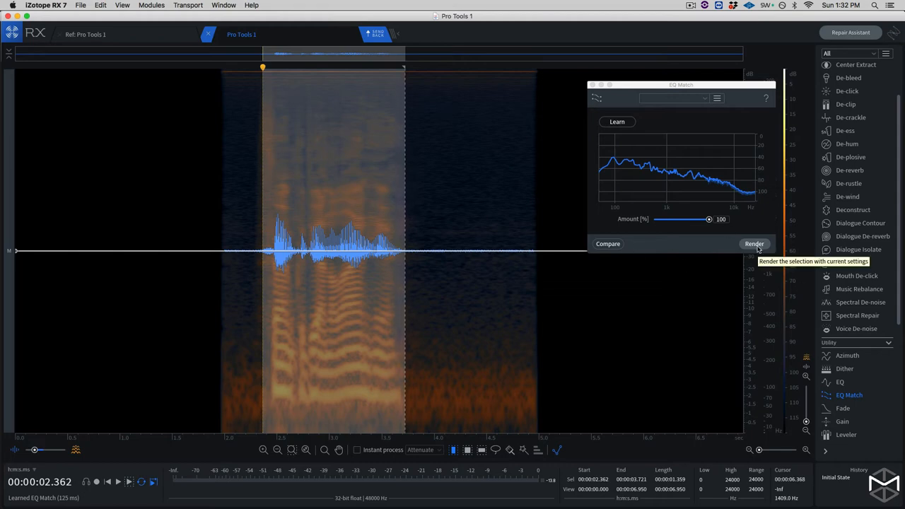
click(753, 243)
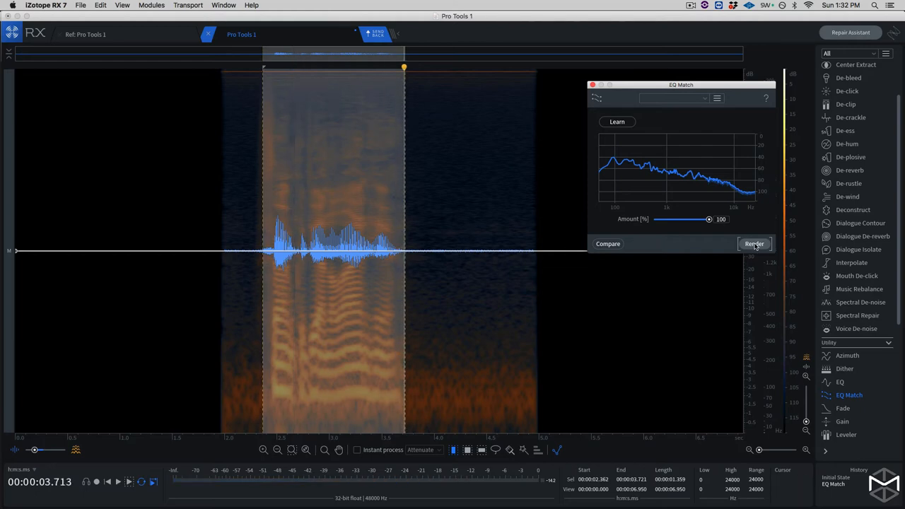
Send the EQ-matched audio back to Pro Tools, replacing the original clip
click(753, 244)
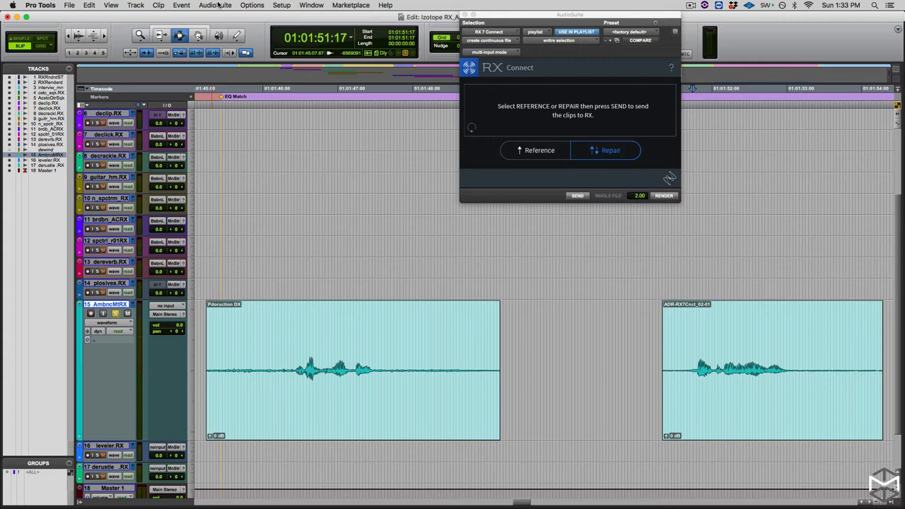
Set RX 7 Ambience Match to output ambience only, 6 dB trim, and learn the room ambience
click(215, 5)
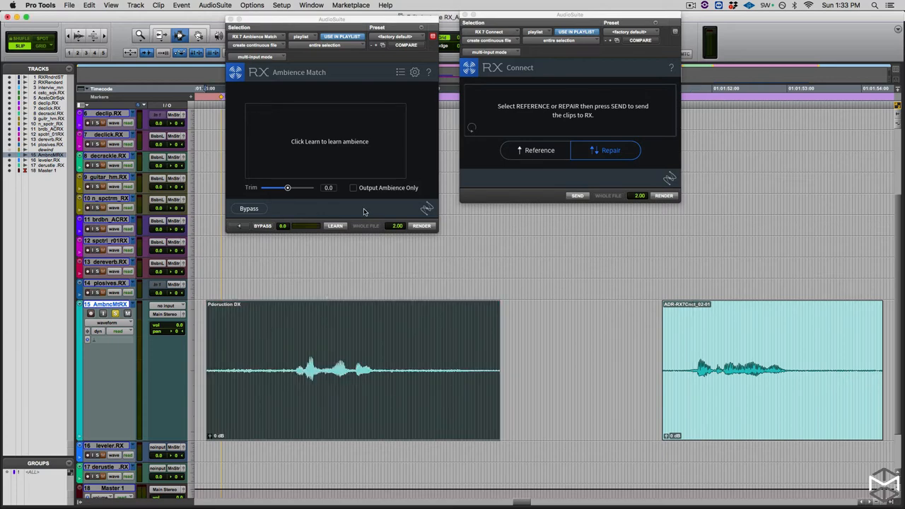
mouse_move(286, 318)
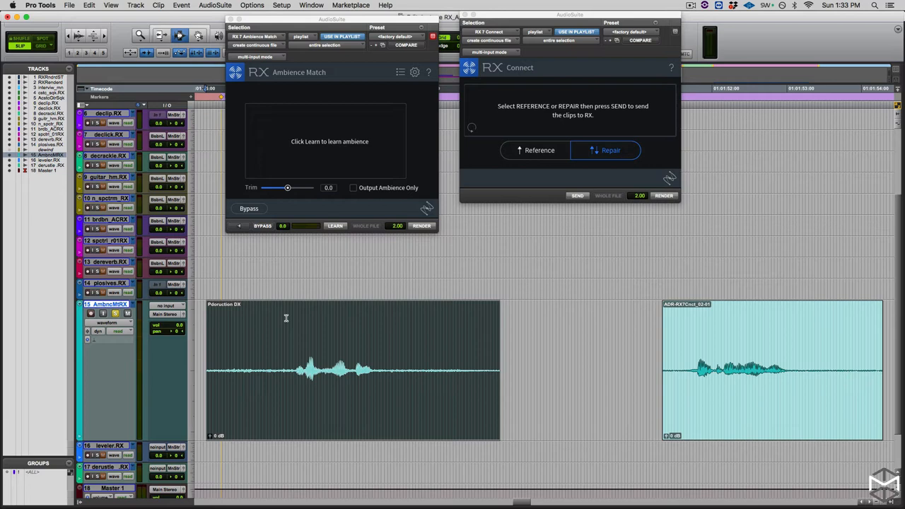
mouse_move(345, 365)
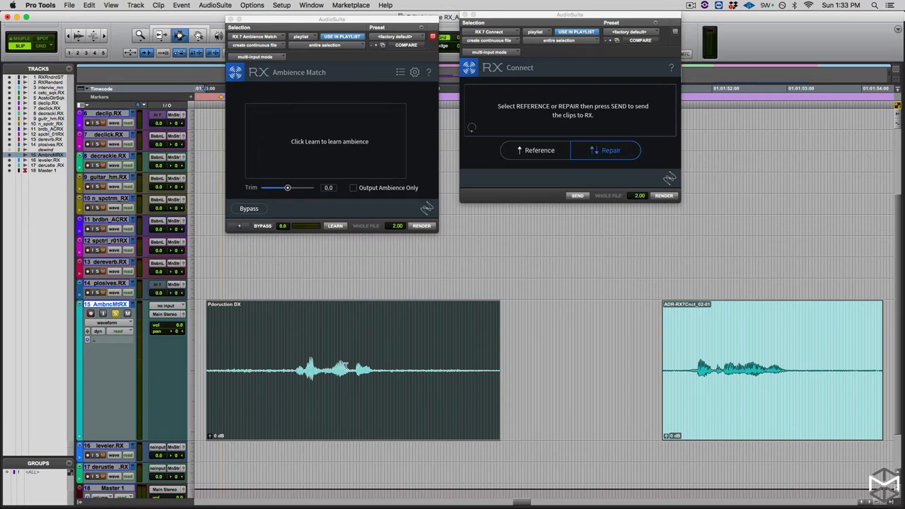
click(353, 187)
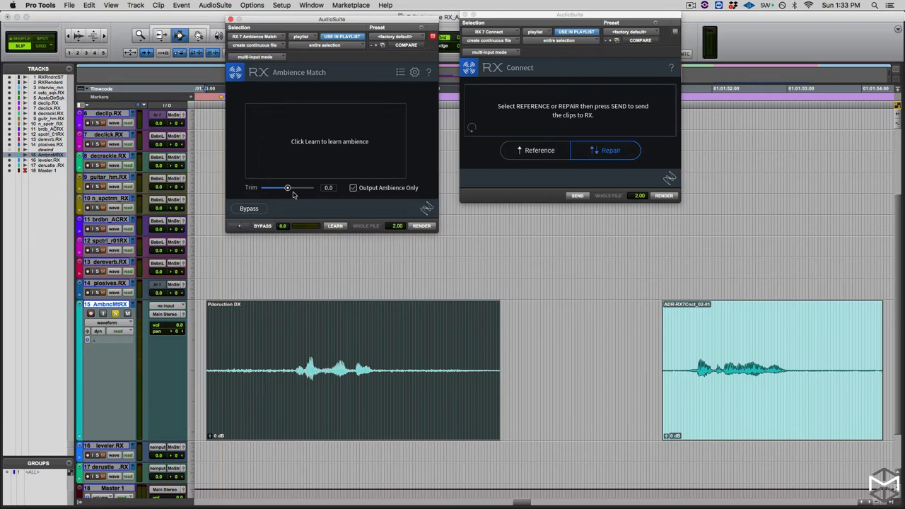
drag(287, 188, 313, 188)
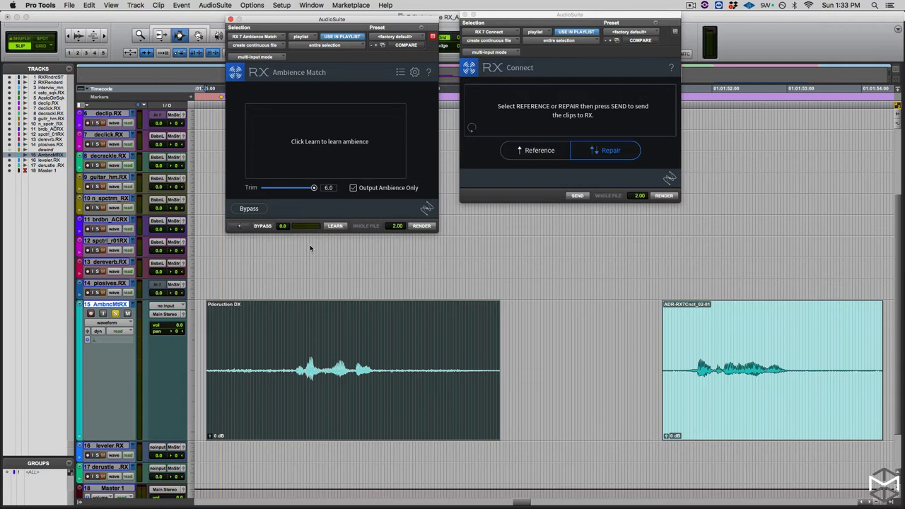
click(334, 226)
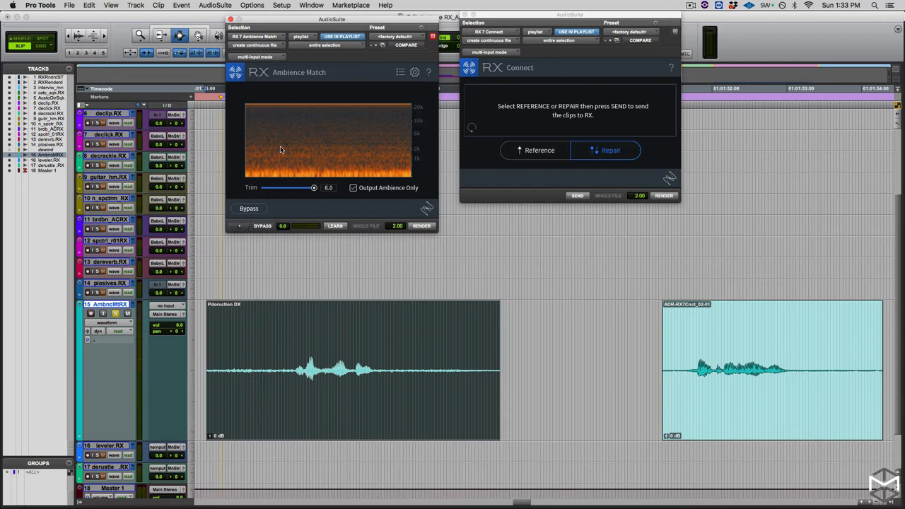
mouse_move(292, 209)
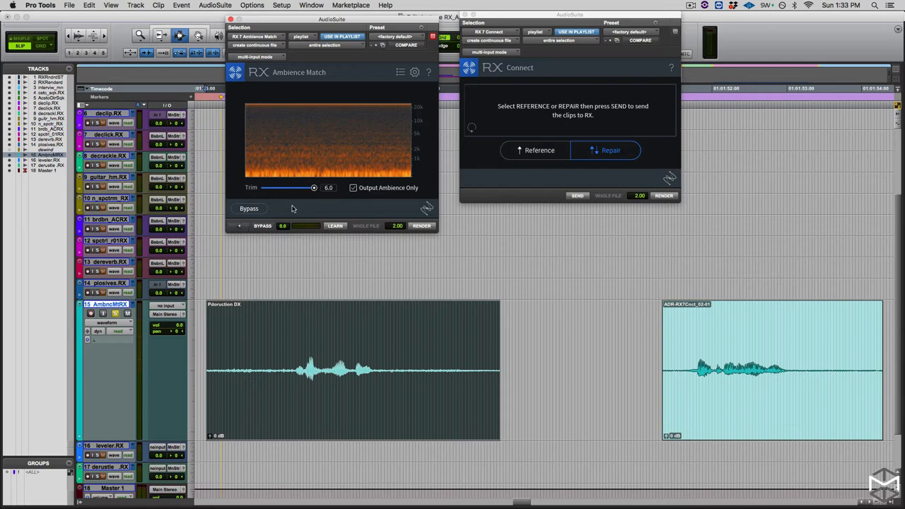
click(238, 225)
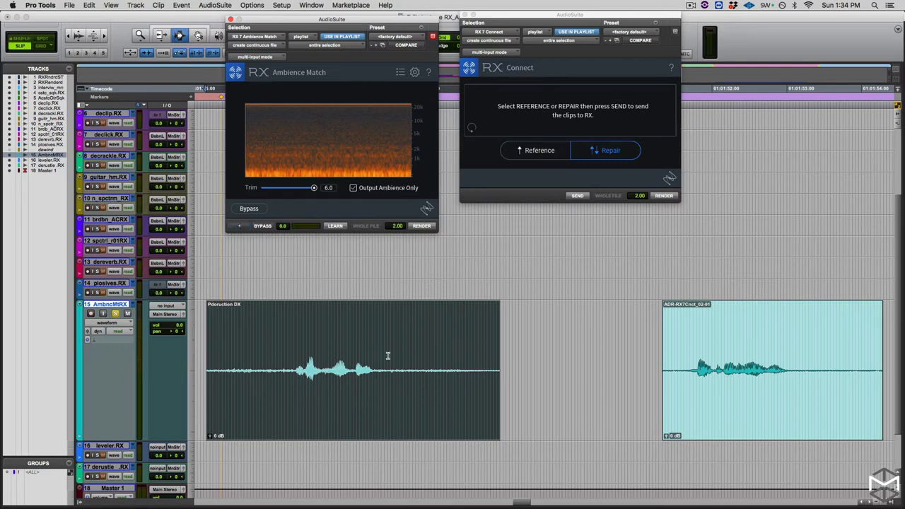
mouse_move(323, 318)
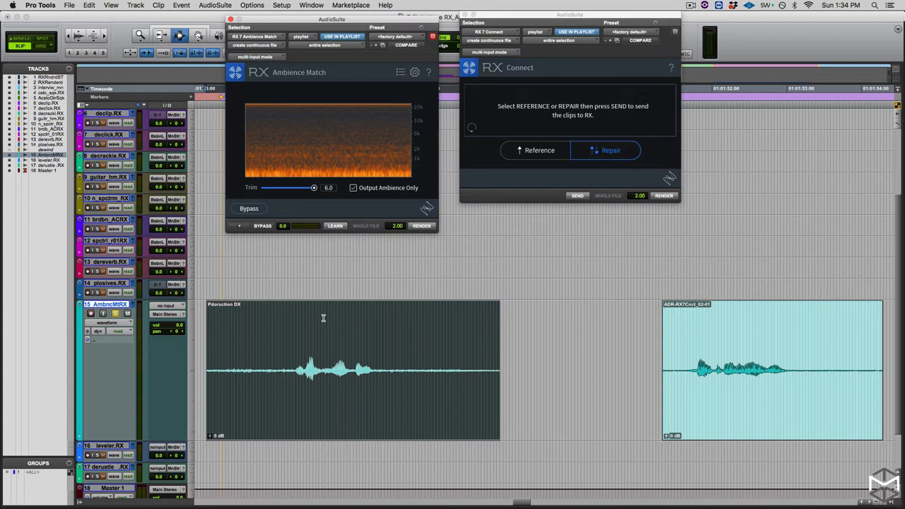
mouse_move(320, 327)
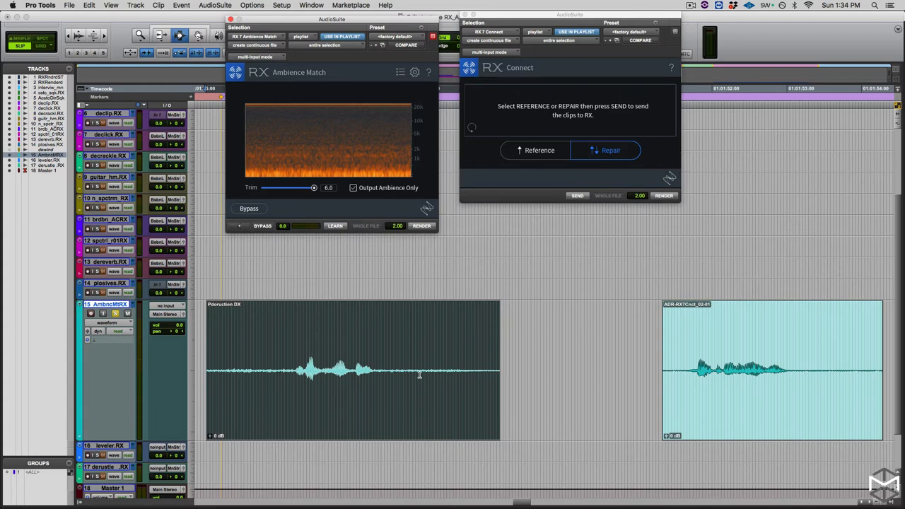
mouse_move(238, 365)
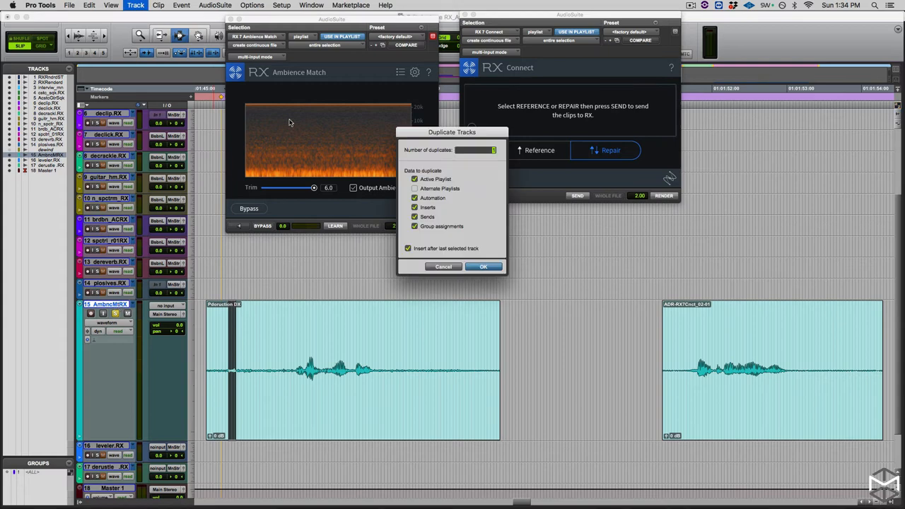
Create one duplicate of the track and name it 'room Tone'
click(483, 267)
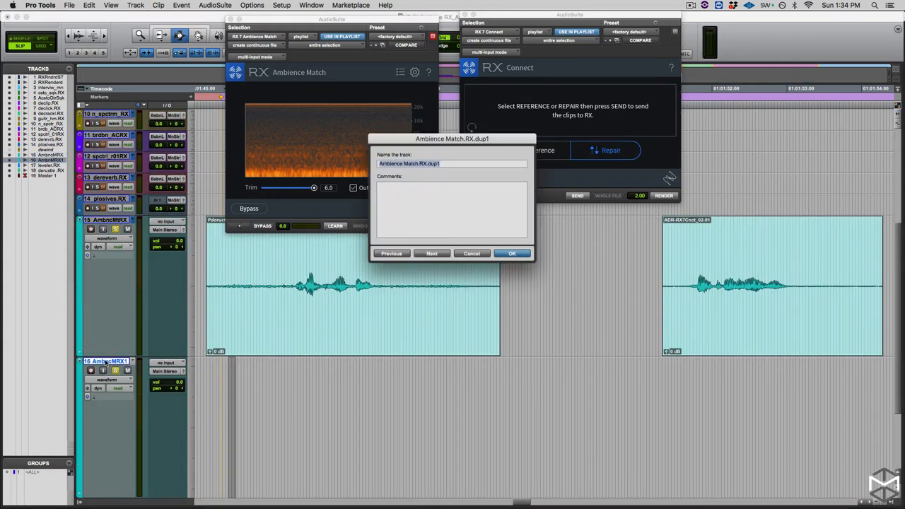
text(room T)
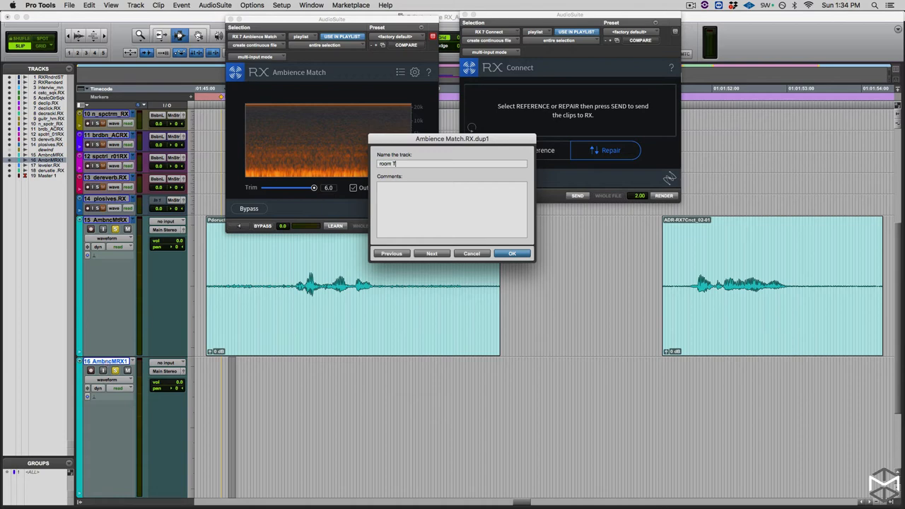
text(one)
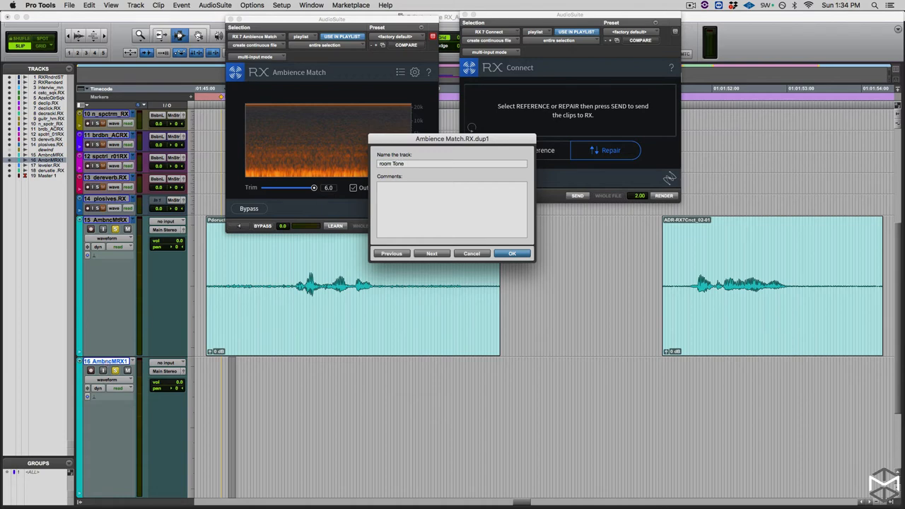
click(512, 253)
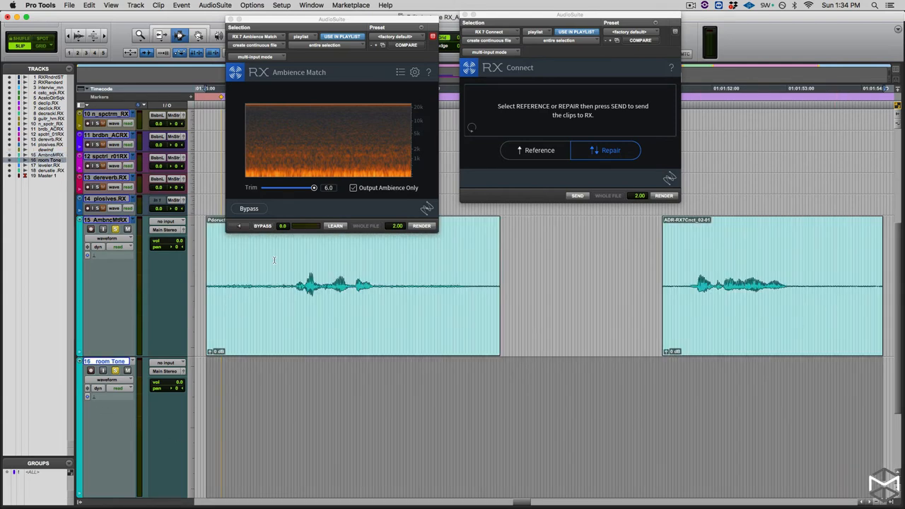
Mark the span beneath both dialogue clips on the room Tone track
click(421, 225)
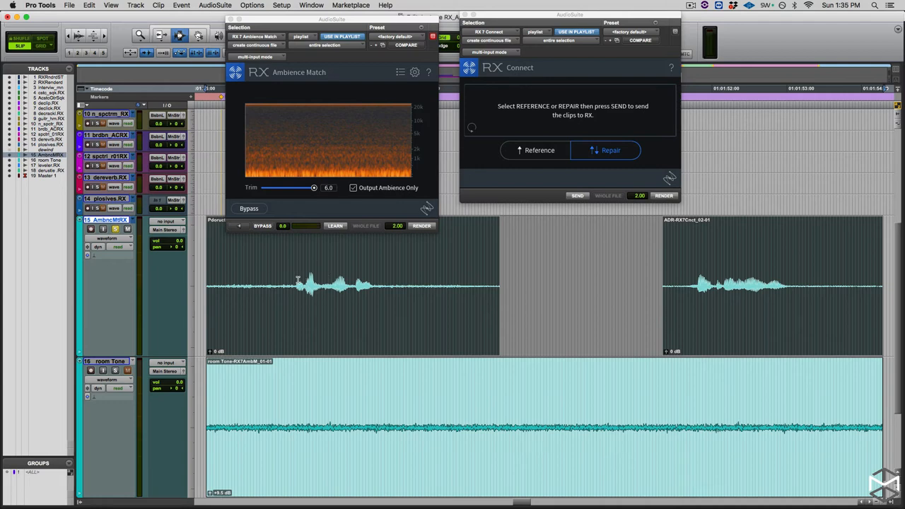
mouse_move(280, 272)
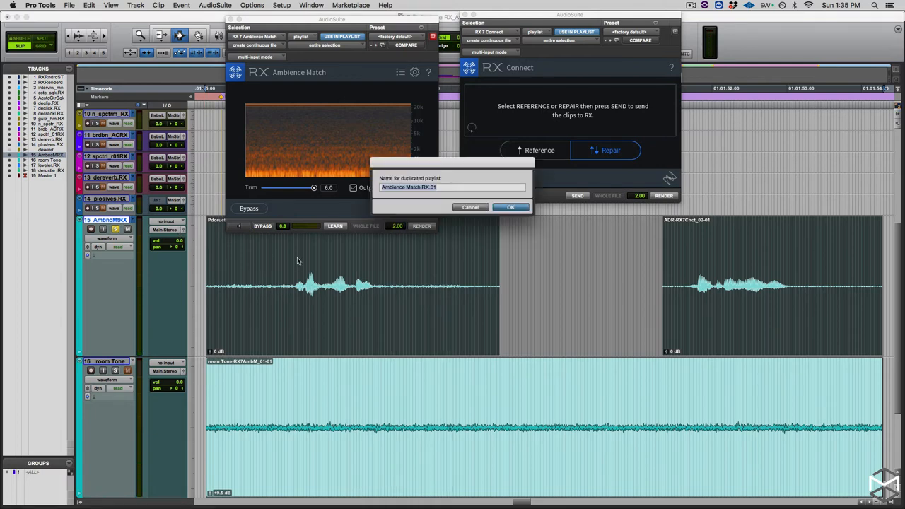
Keep the suggested duplicate playlist name and send the dialogue clip to RX for repair
click(510, 206)
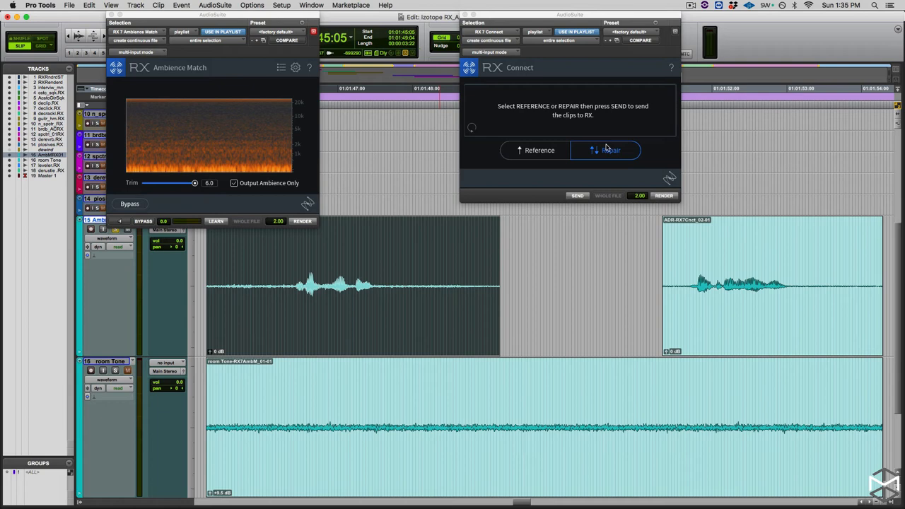
click(609, 150)
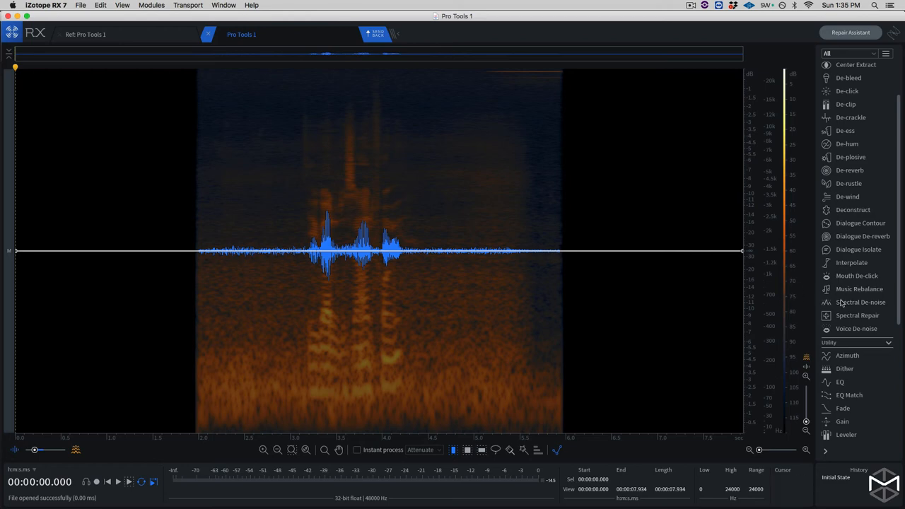
Learn noise from the quiet stretch before speech, render Spectral De-noise, and send it back
click(860, 302)
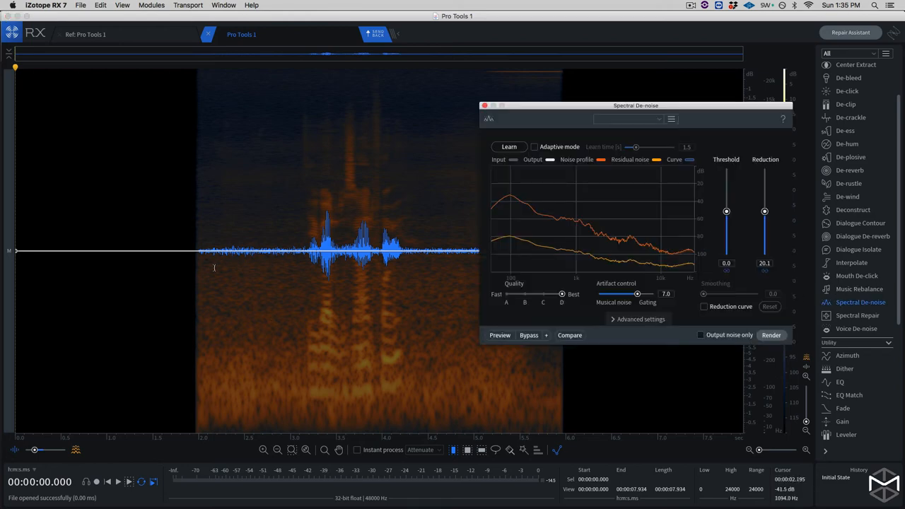
click(771, 334)
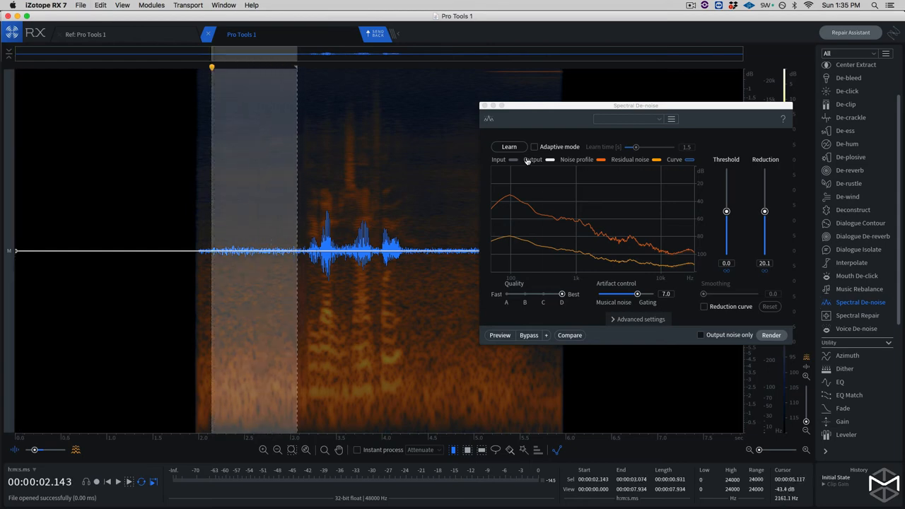
click(508, 146)
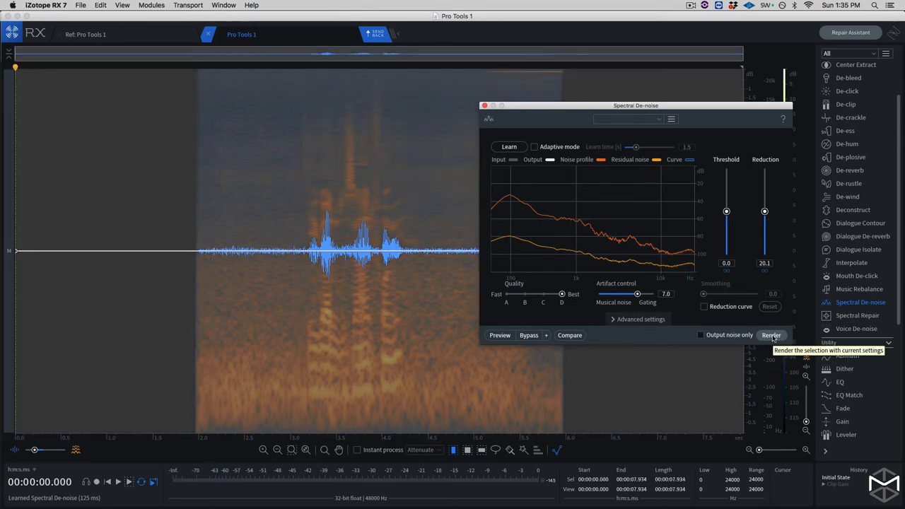
click(771, 335)
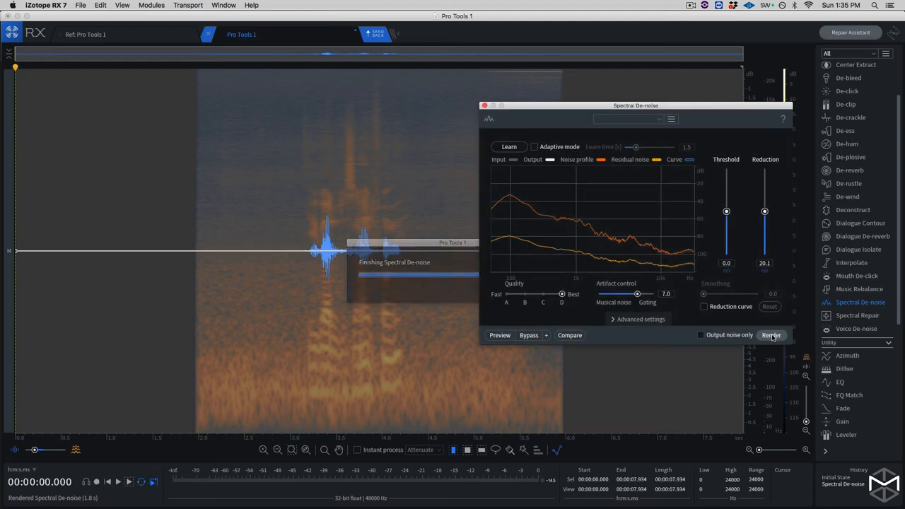
click(770, 334)
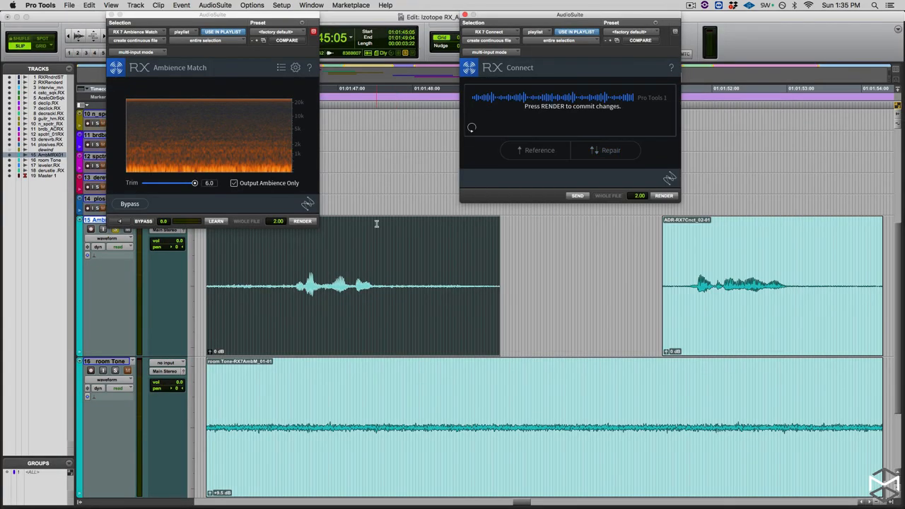
Render the RX 7 Connect denoising into both dialogue clips
click(663, 196)
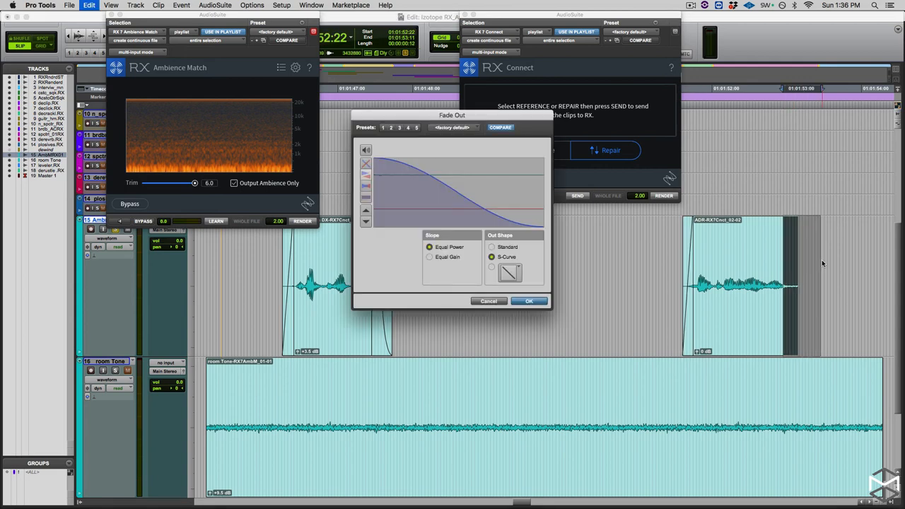
Confirm the S-curve fade-out on the dialogue clips
click(529, 301)
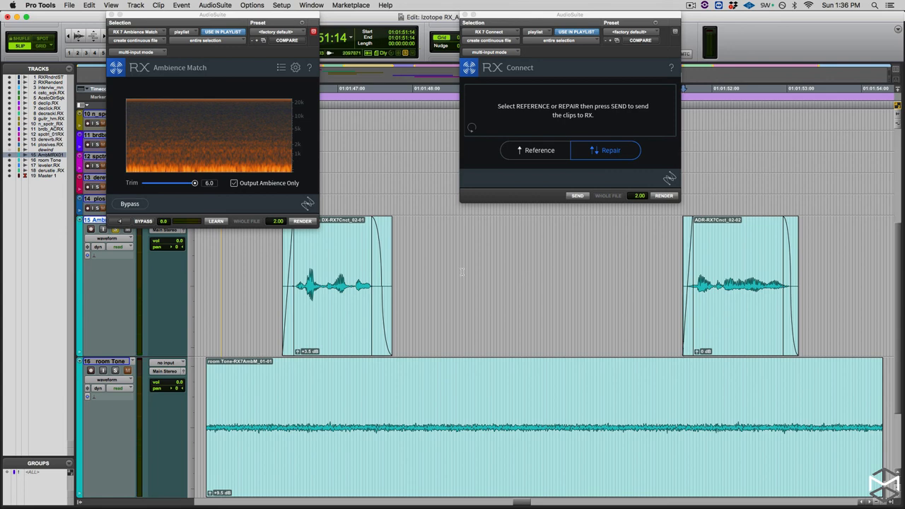
mouse_move(500, 289)
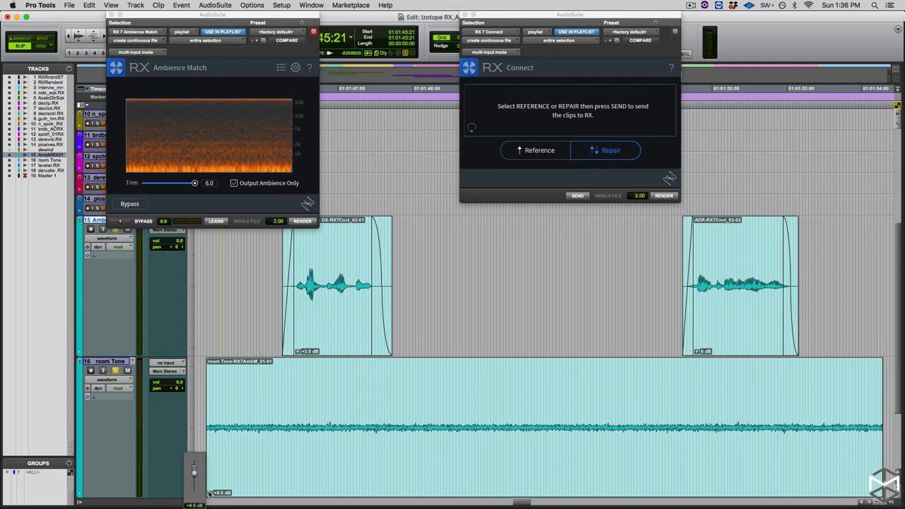
Drag the room tone clip gain from +9.5 dB down to -16 dB
drag(194, 467, 194, 487)
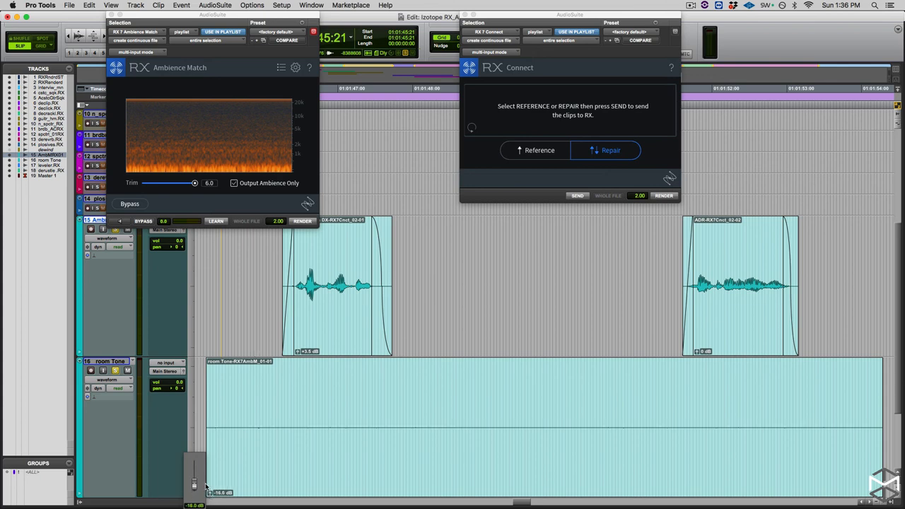